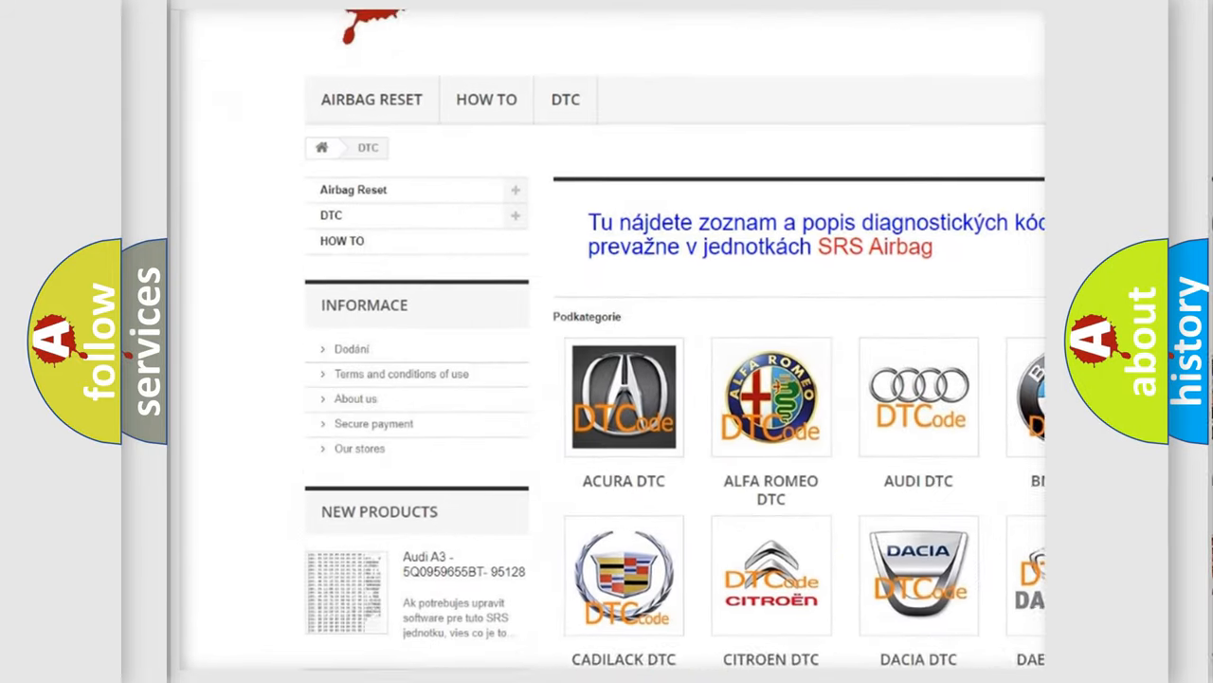
{"action": "scroll", "scroll_direction": "down", "scroll_amount": 3}
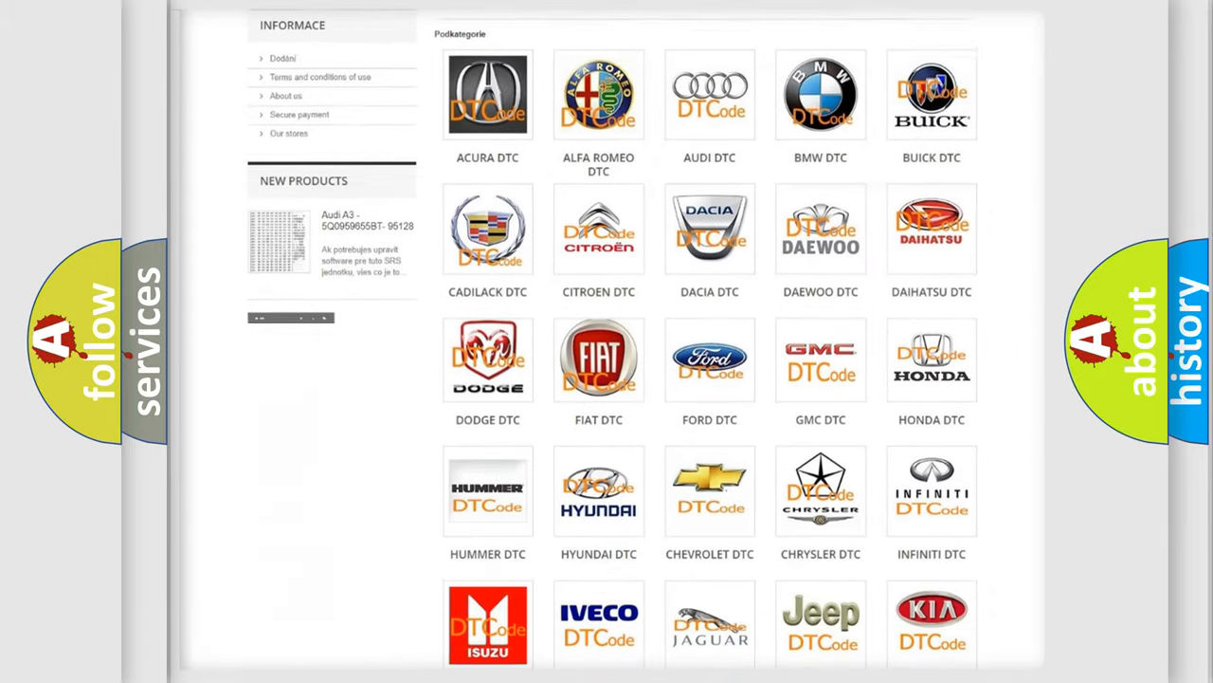
{"action": "scroll", "scroll_direction": "down", "scroll_amount": 3}
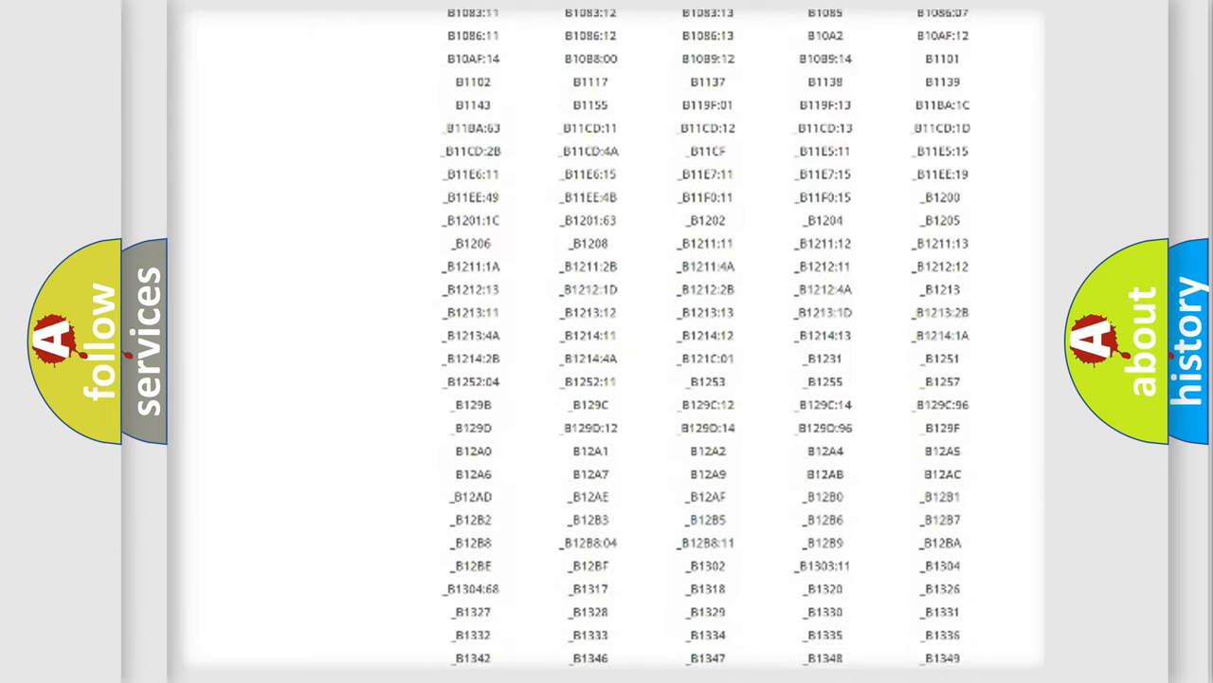
{"action": "scroll", "scroll_direction": "down", "scroll_amount": 3}
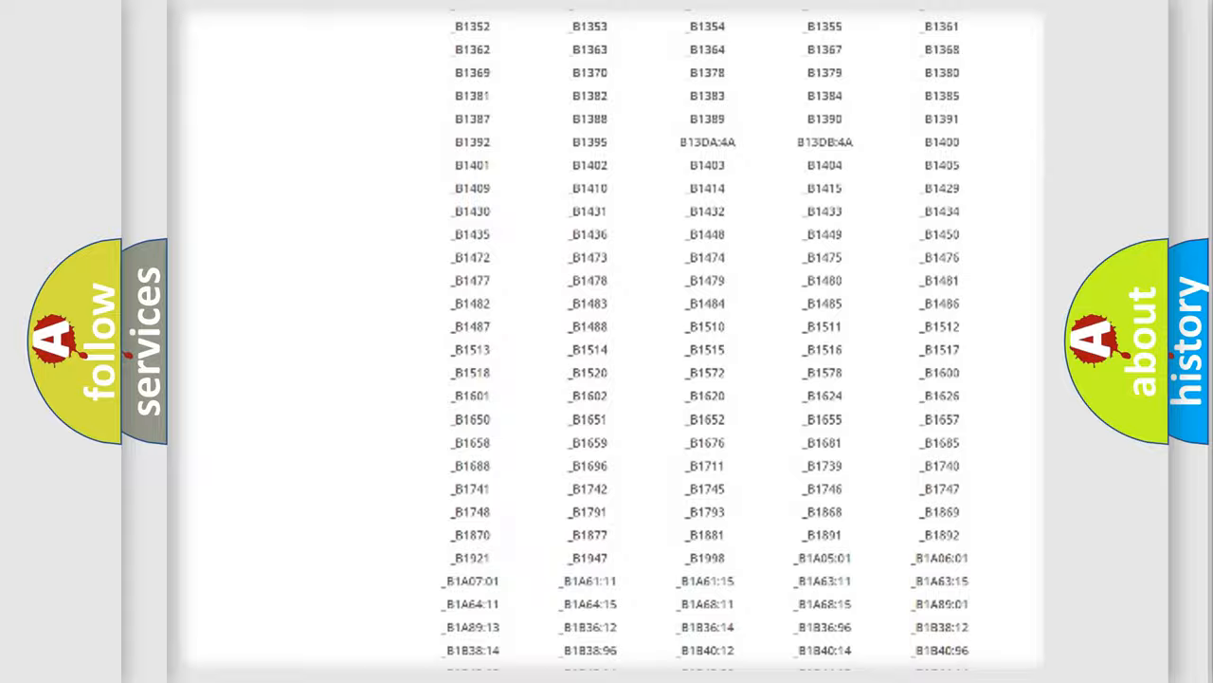